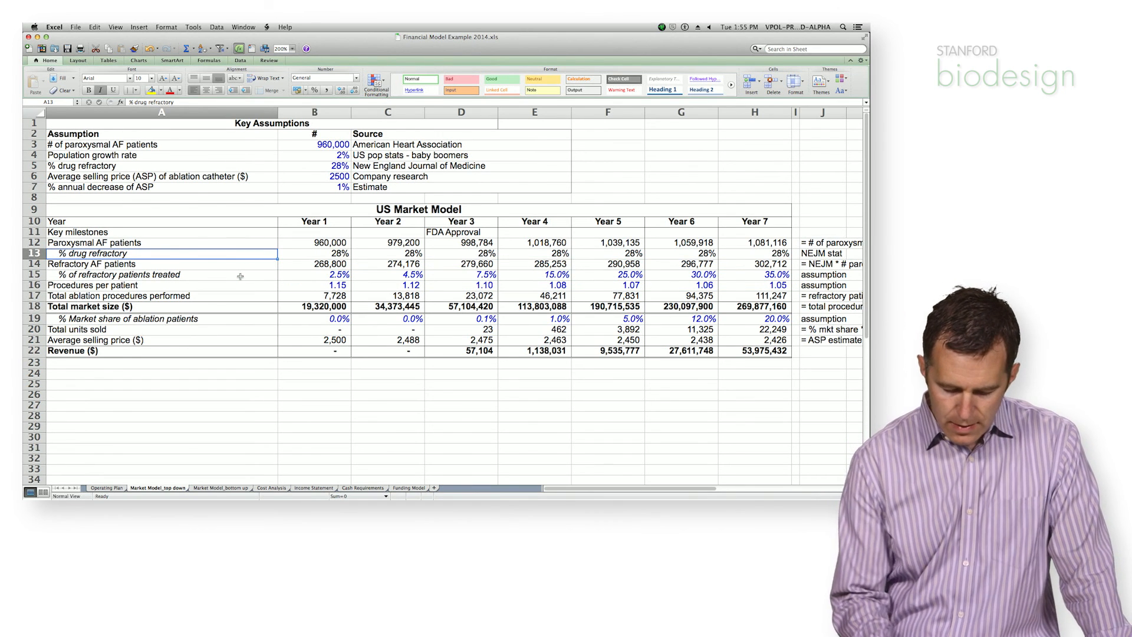
{"action": "mouse_move", "coordinate": [354, 259]}
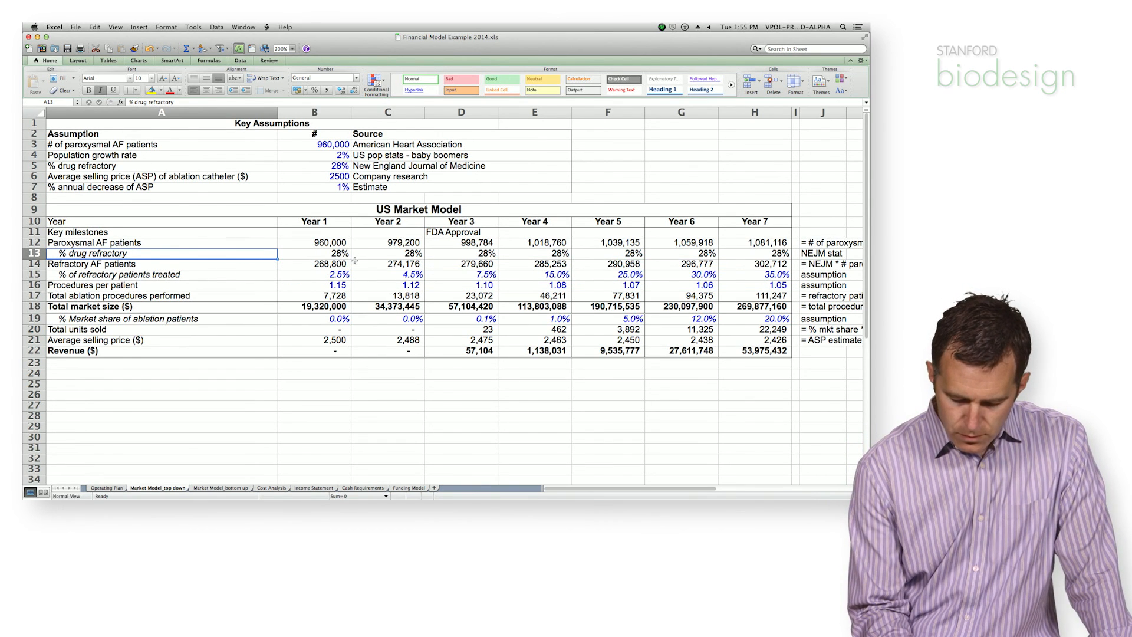
{"action": "left_click", "coordinate": [387, 263]}
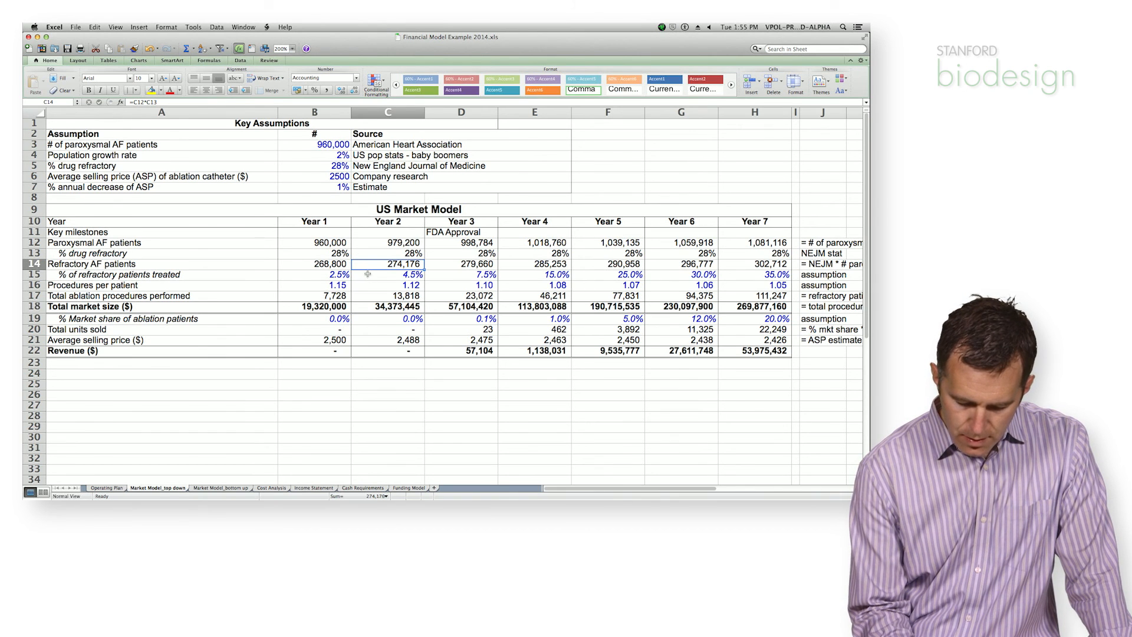
{"action": "left_click", "coordinate": [388, 274]}
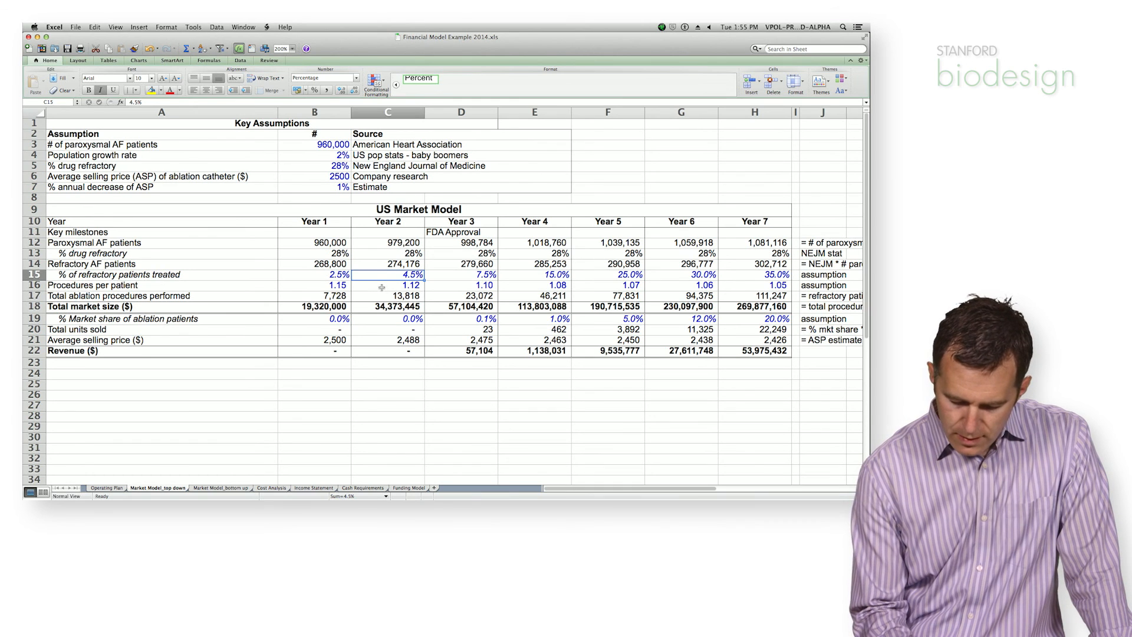
{"action": "left_click", "coordinate": [387, 284]}
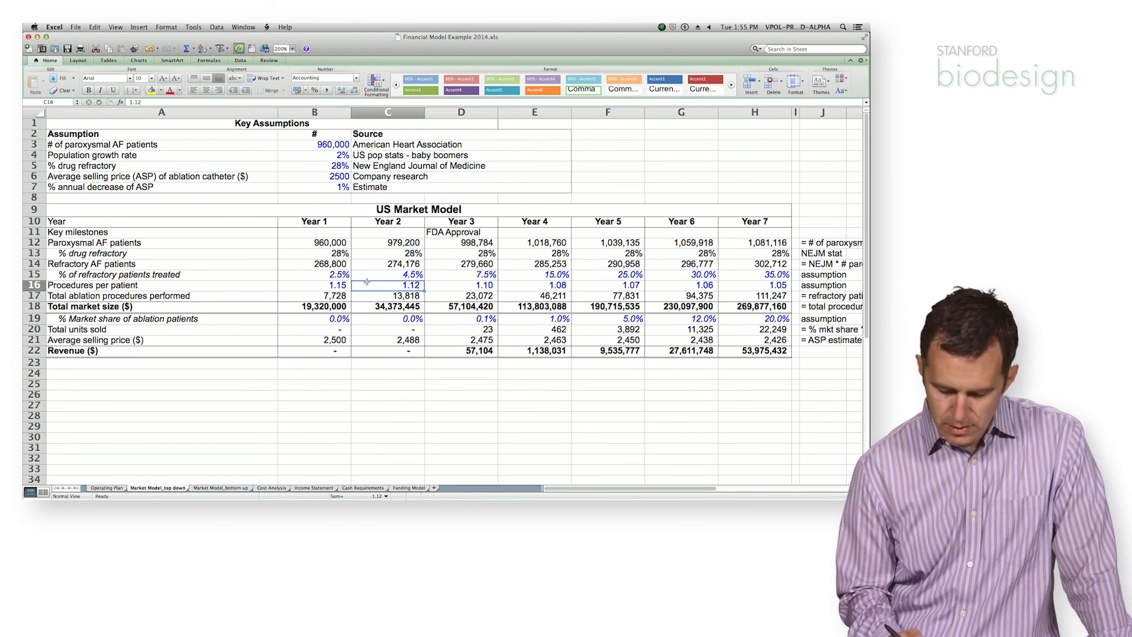
{"action": "left_click", "coordinate": [388, 295]}
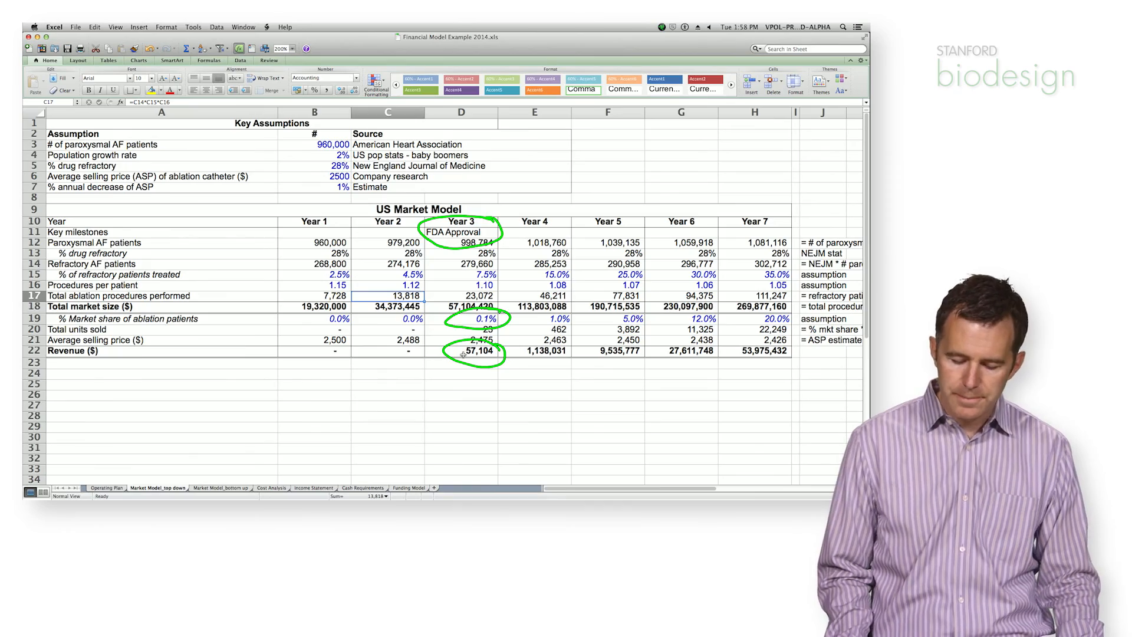
{"action": "left_click", "coordinate": [130, 318]}
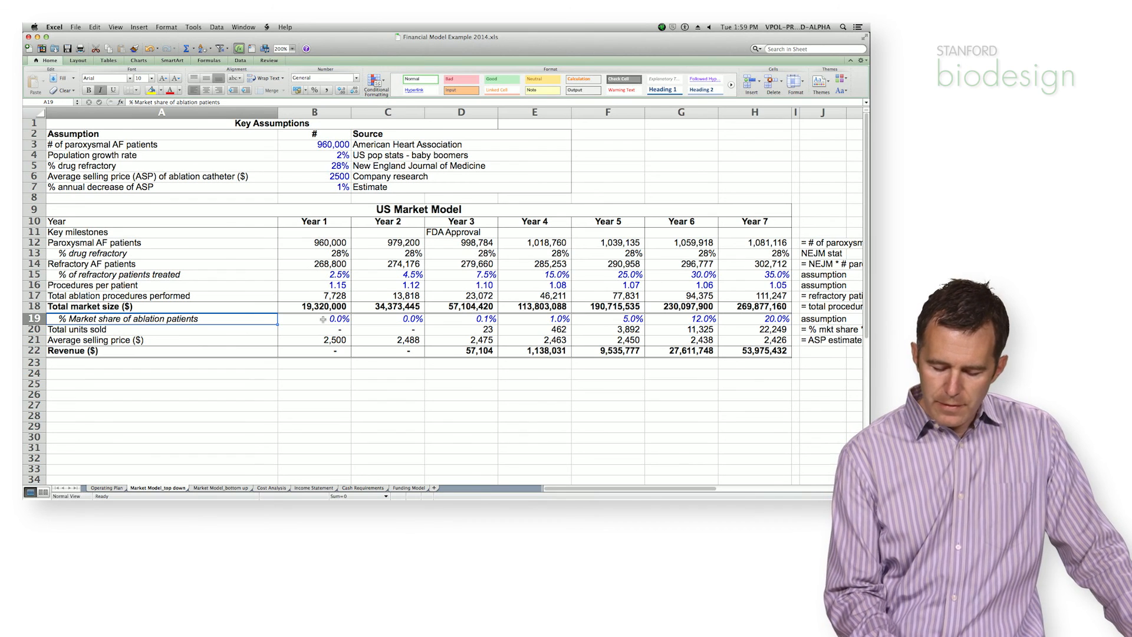
{"action": "left_click", "coordinate": [534, 295]}
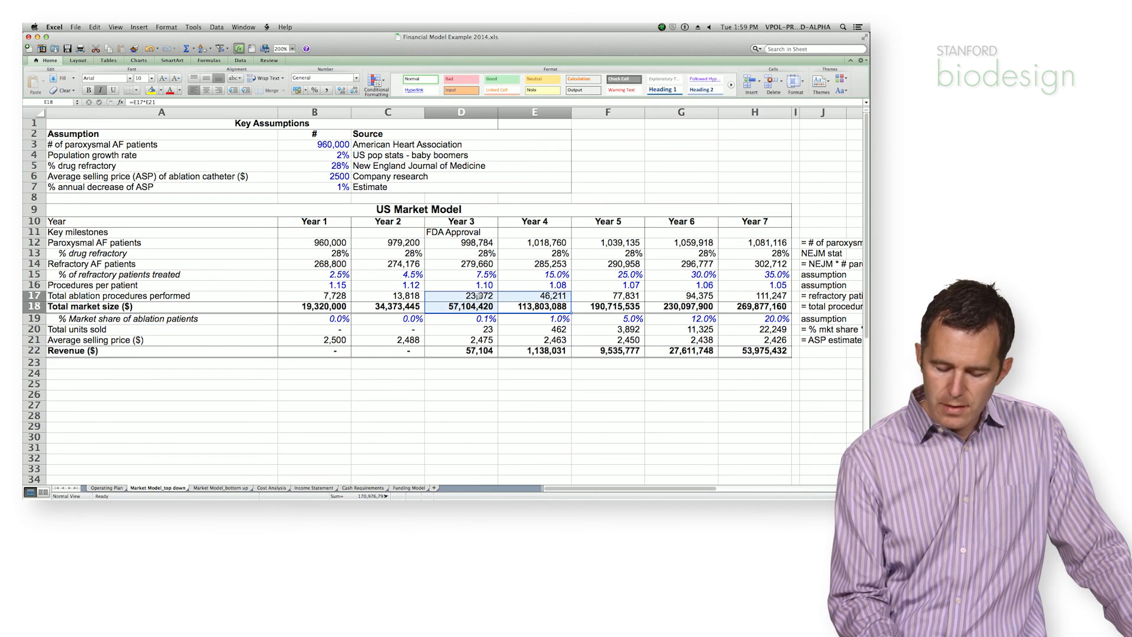